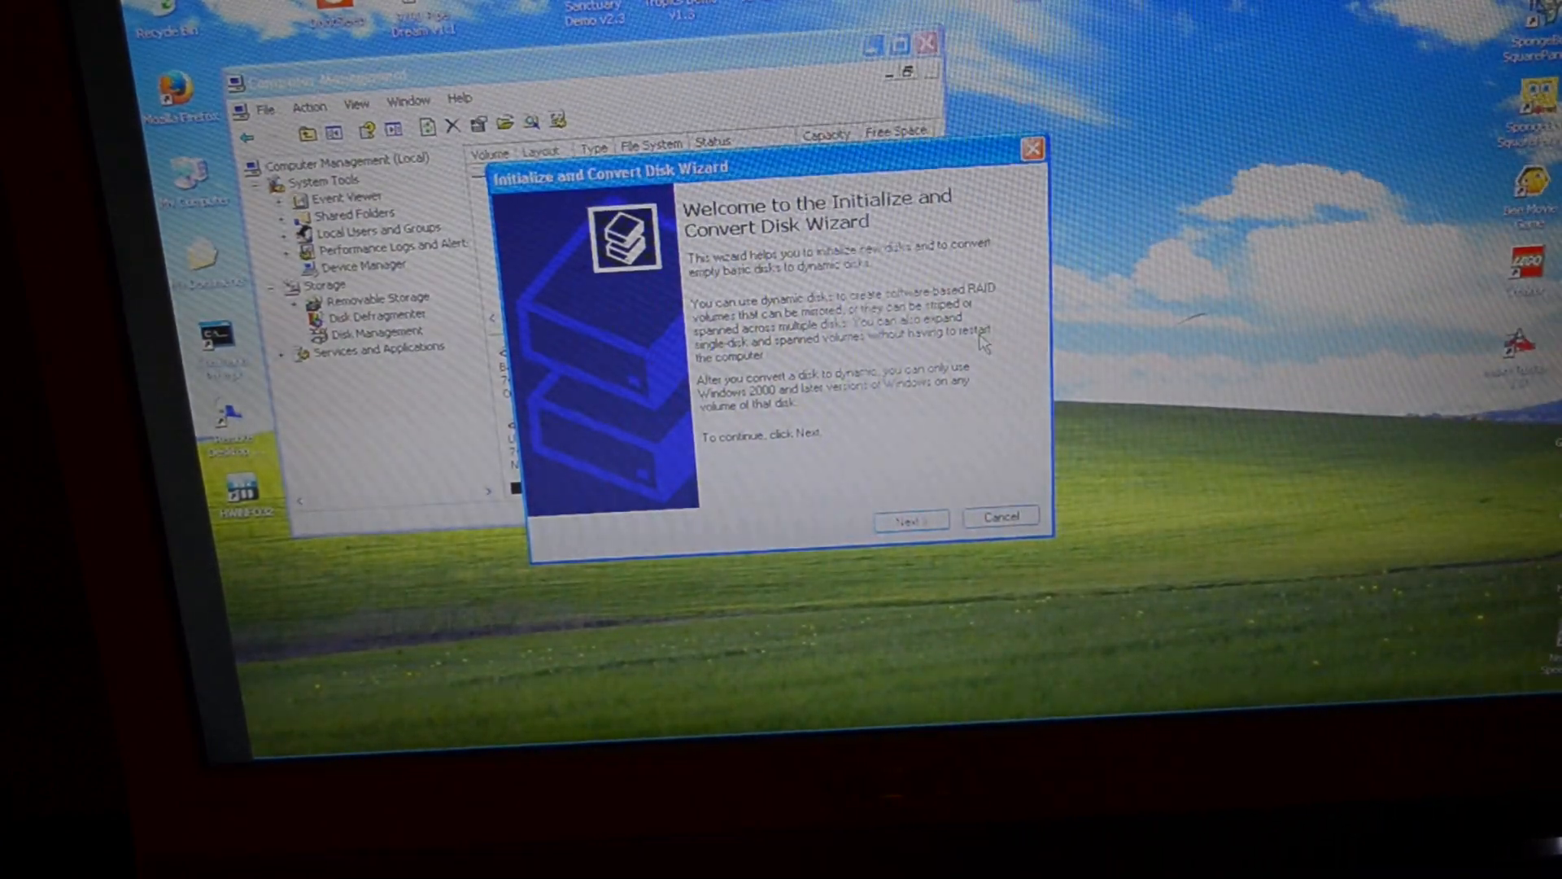
Step: Run the Initialize Disk wizard on Disk 1, keeping it basic rather than dynamic
click(907, 521)
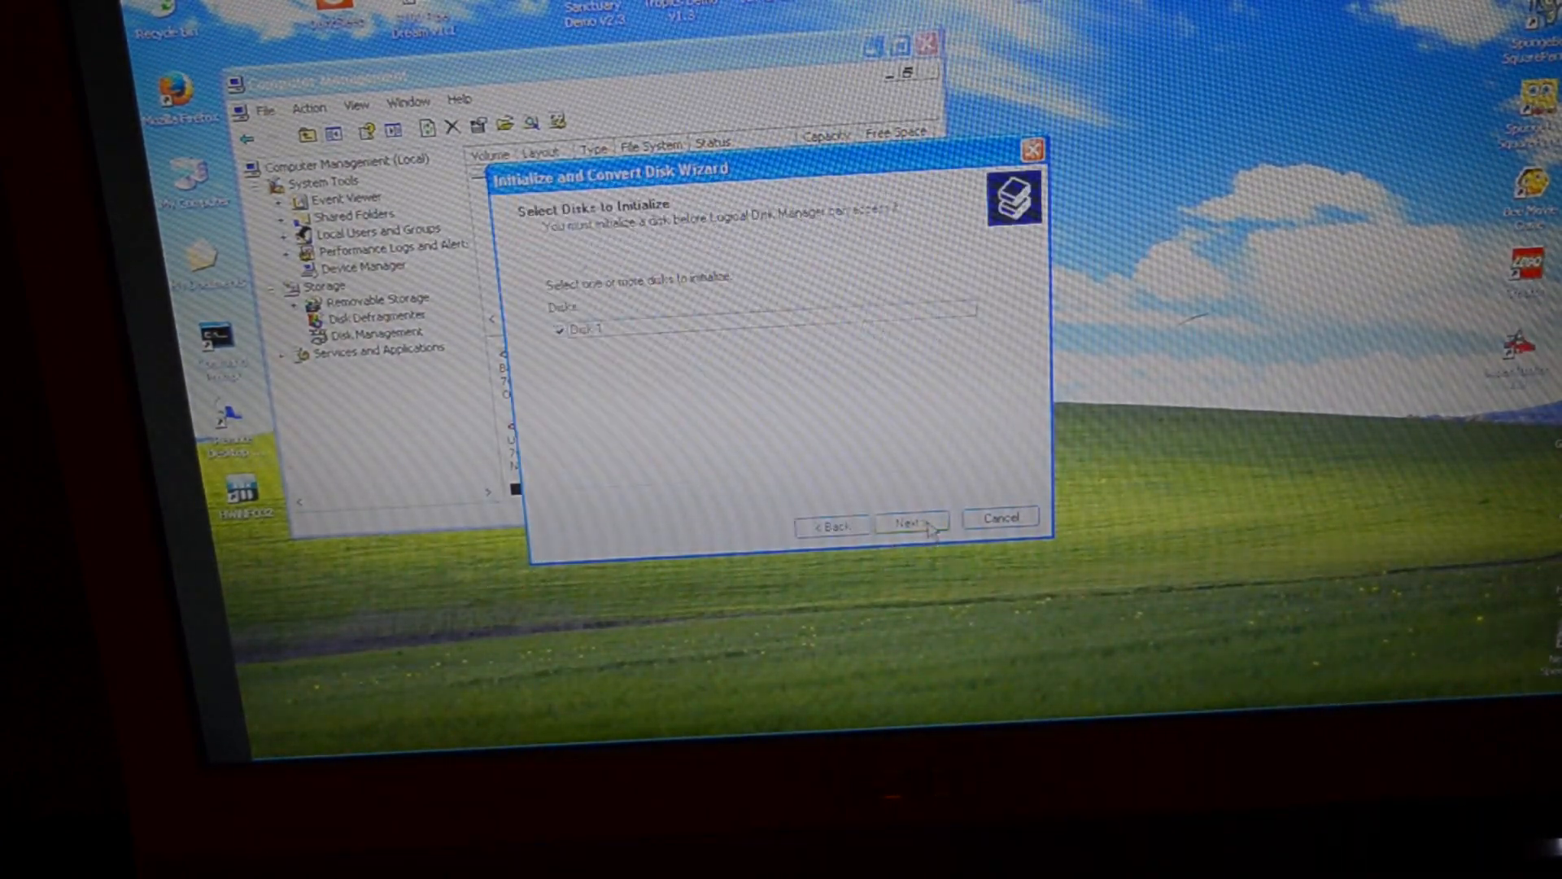
click(908, 525)
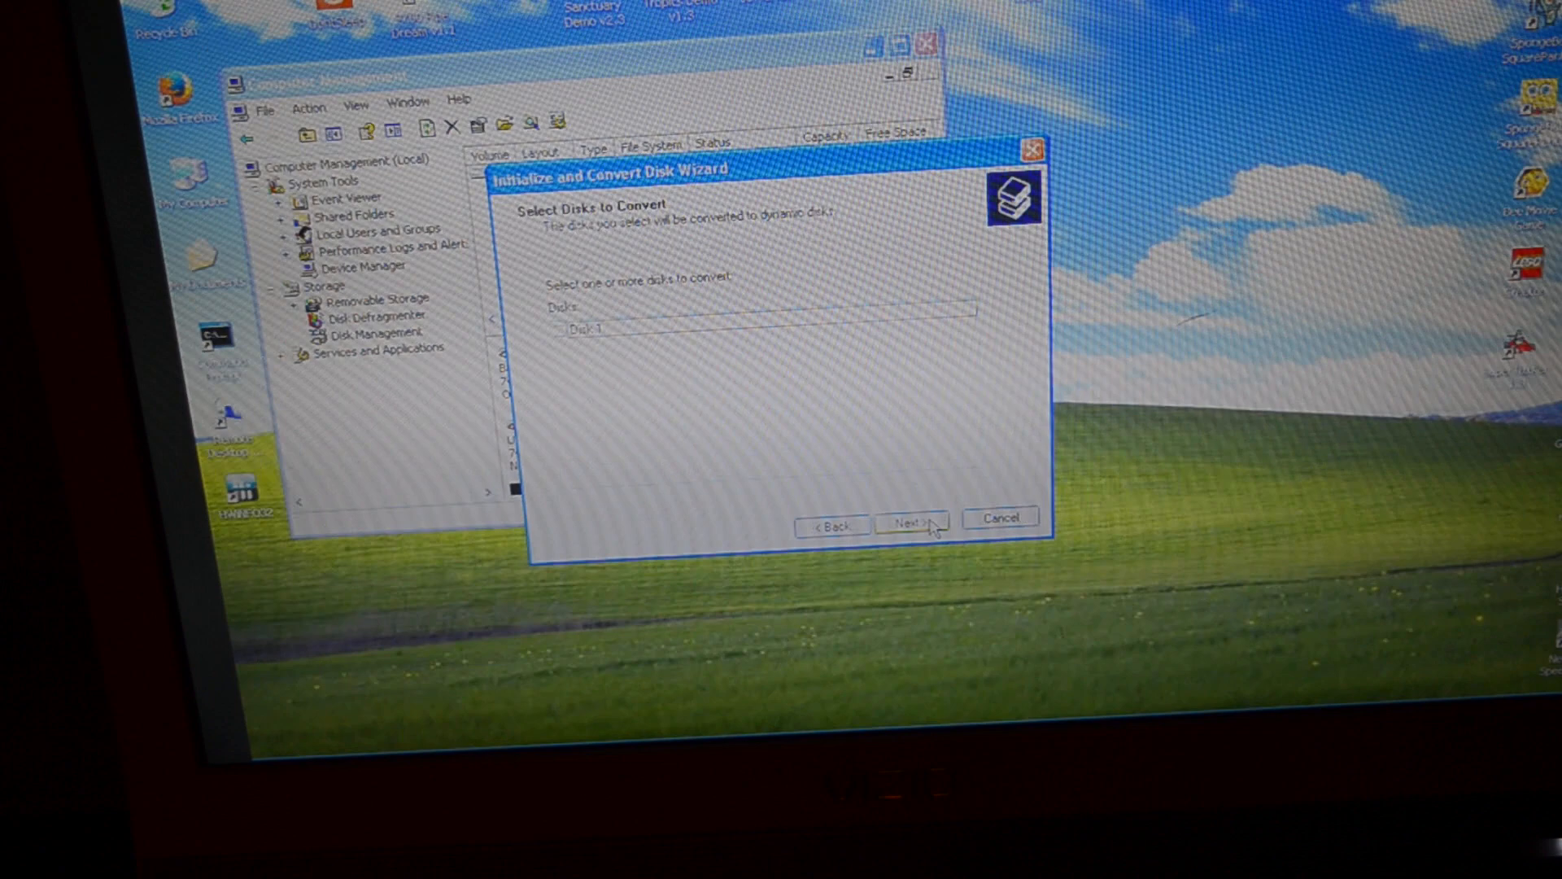
click(908, 524)
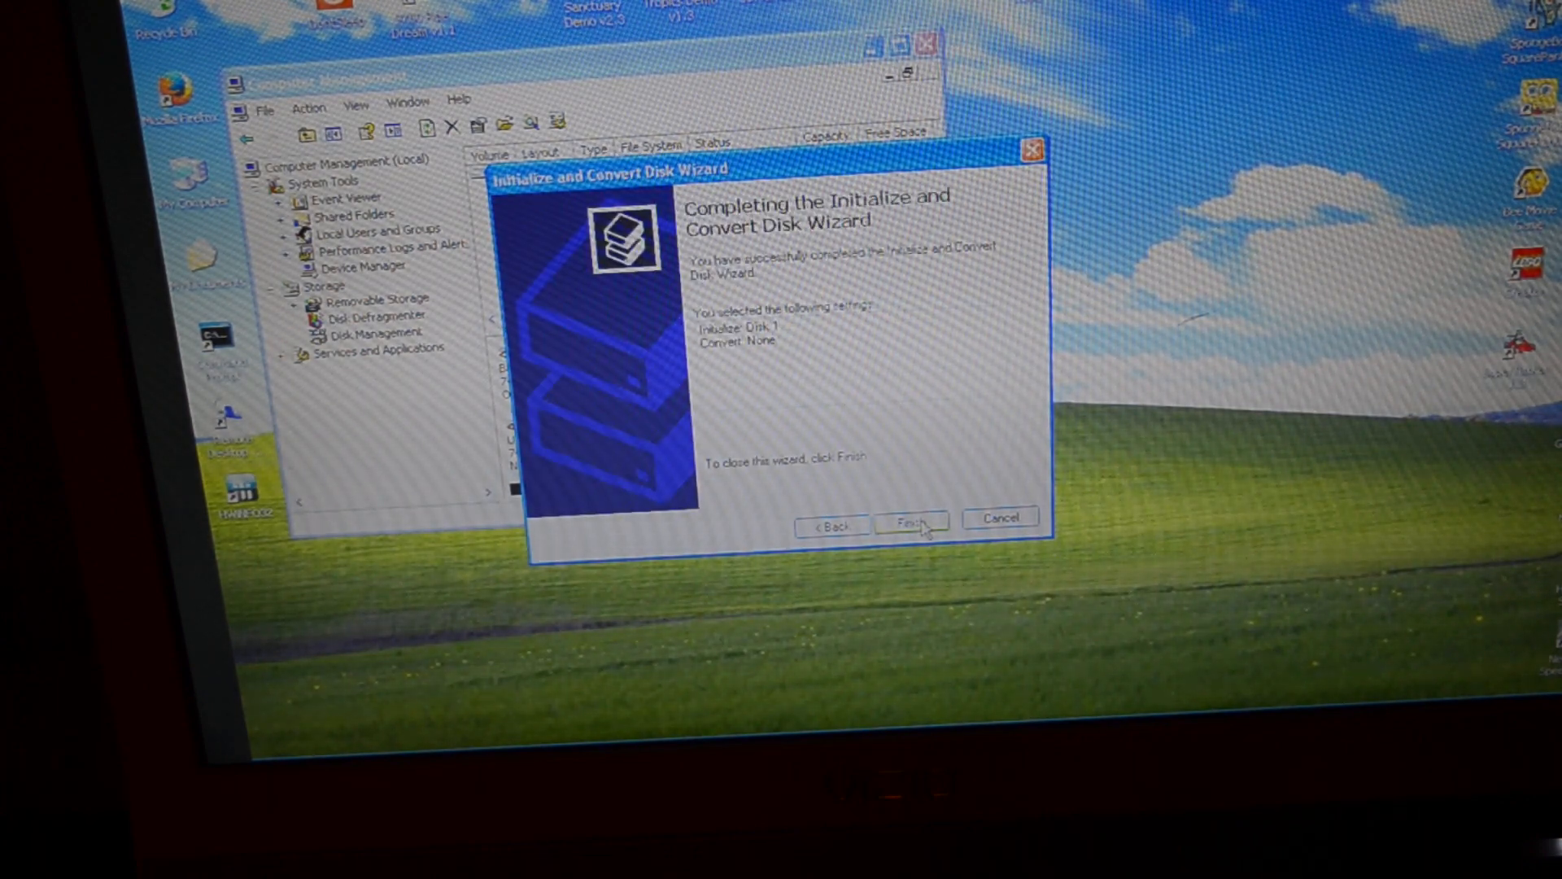
click(910, 519)
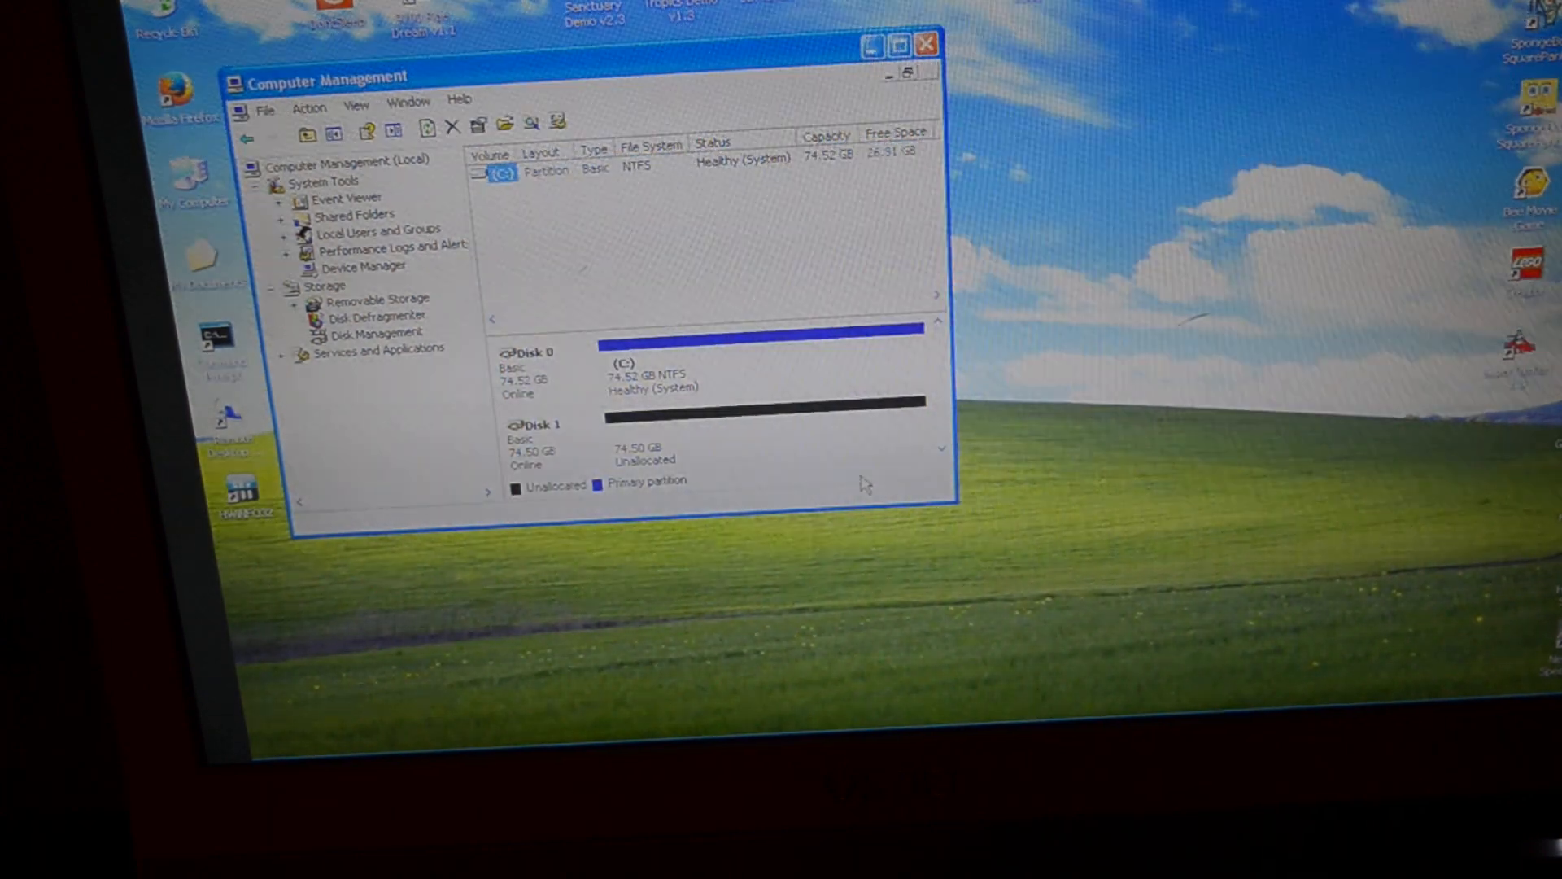
click(926, 44)
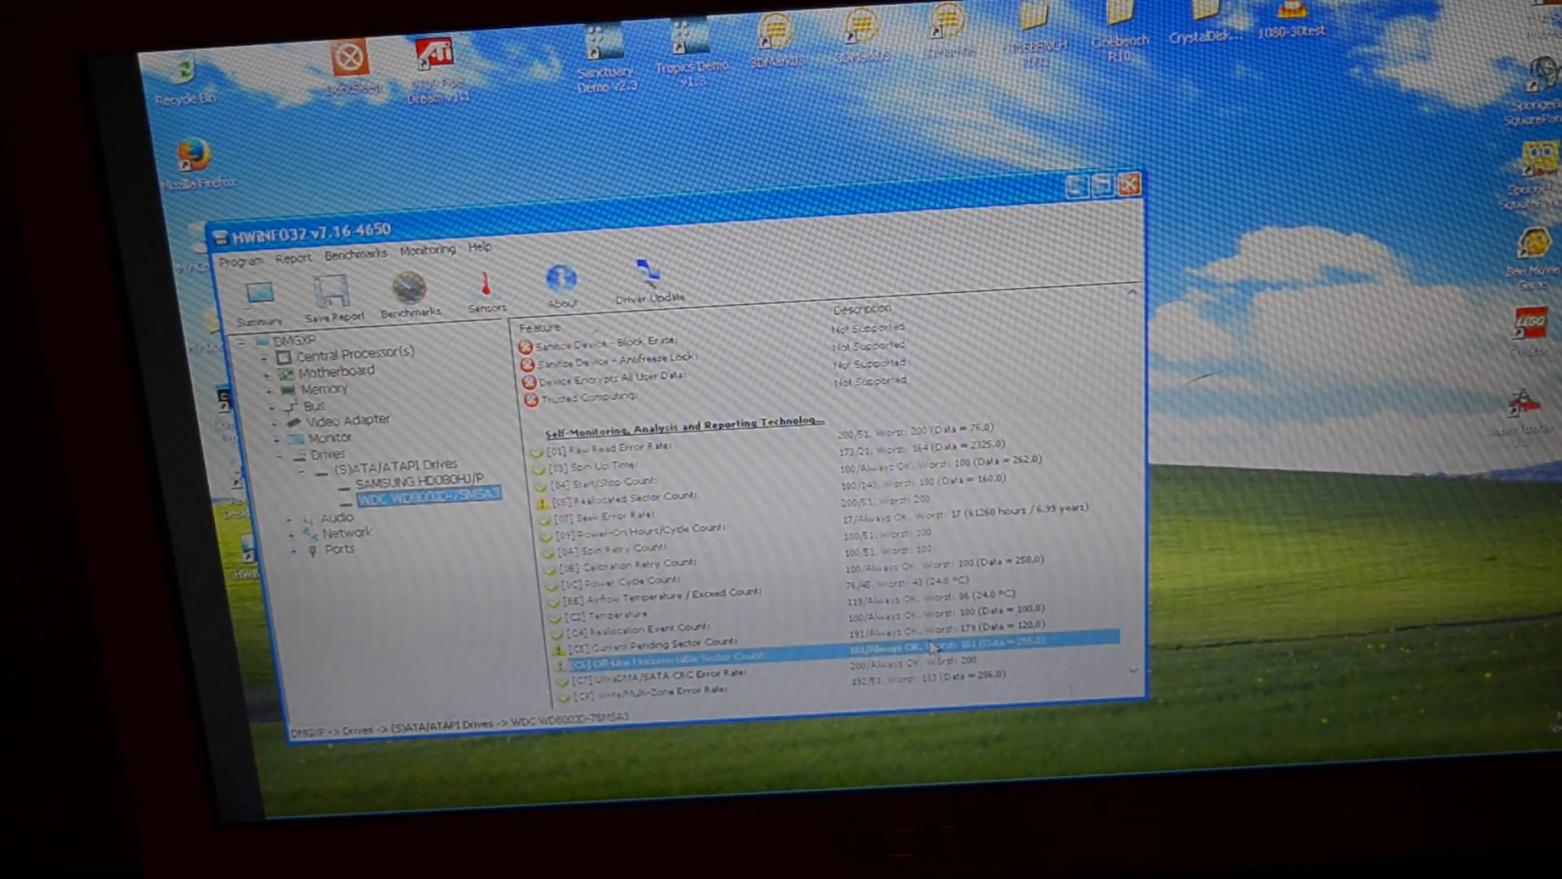
Step: Check the WDC drive's Current Pending Sector Count and Reallocation Event Count SMART values
click(677, 636)
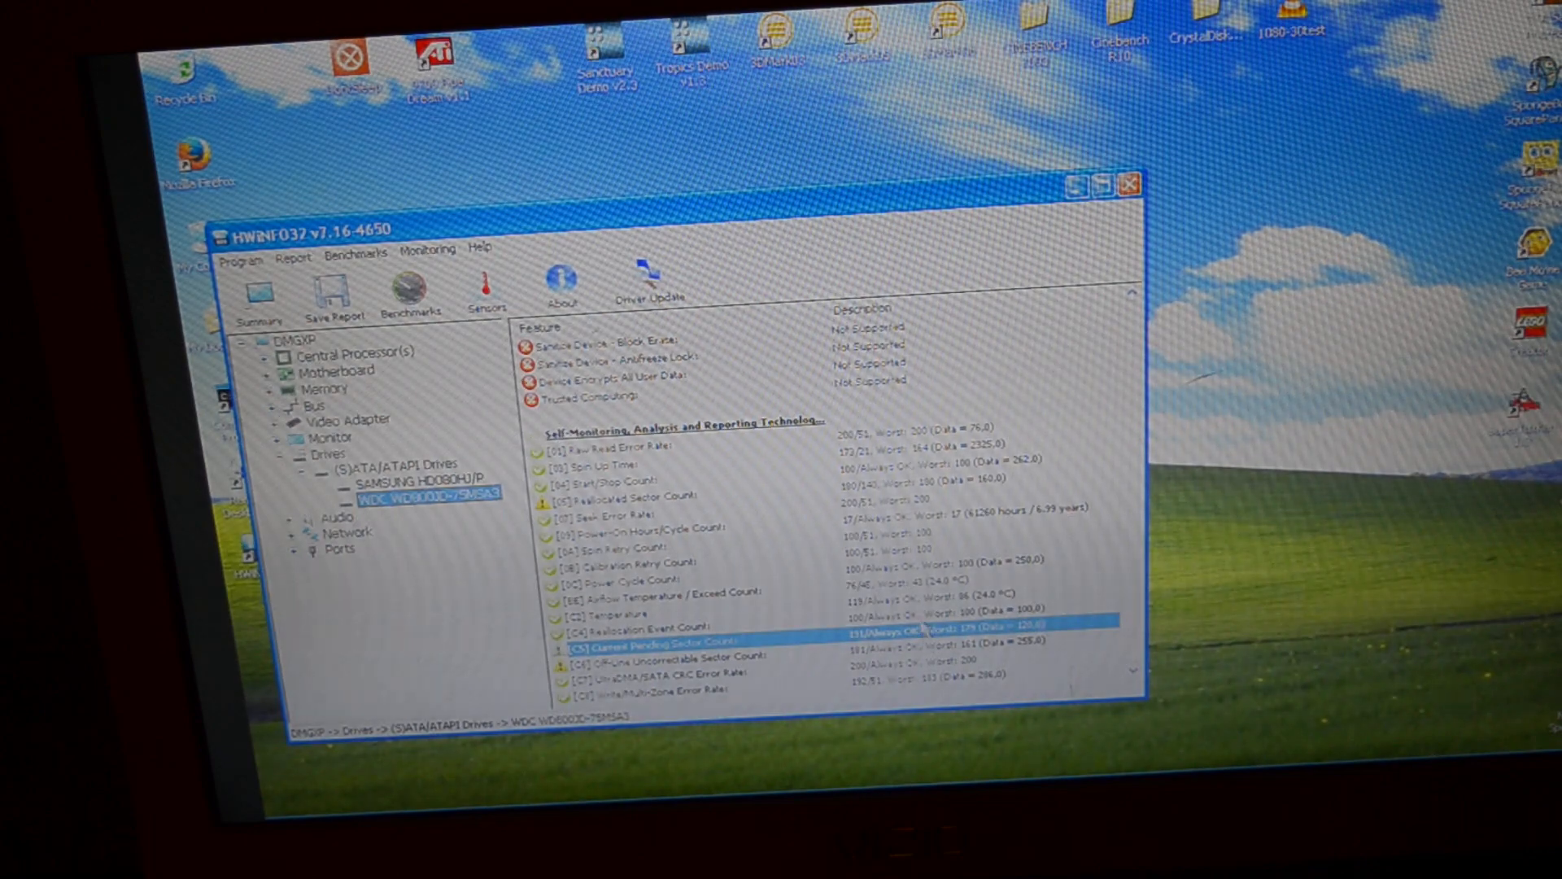
click(658, 629)
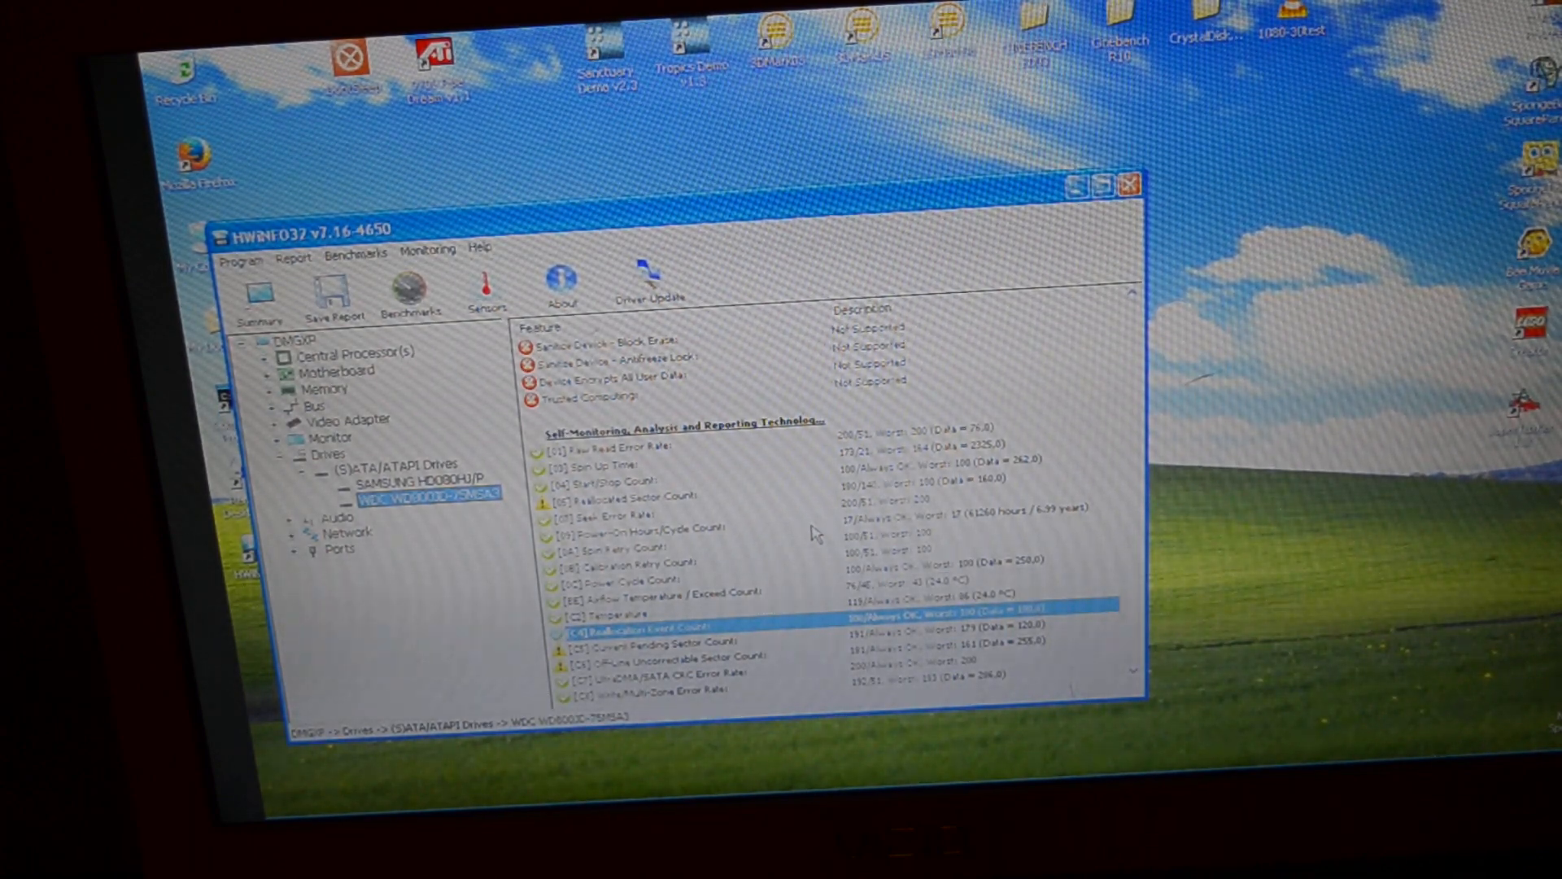
mouse_move(1383, 535)
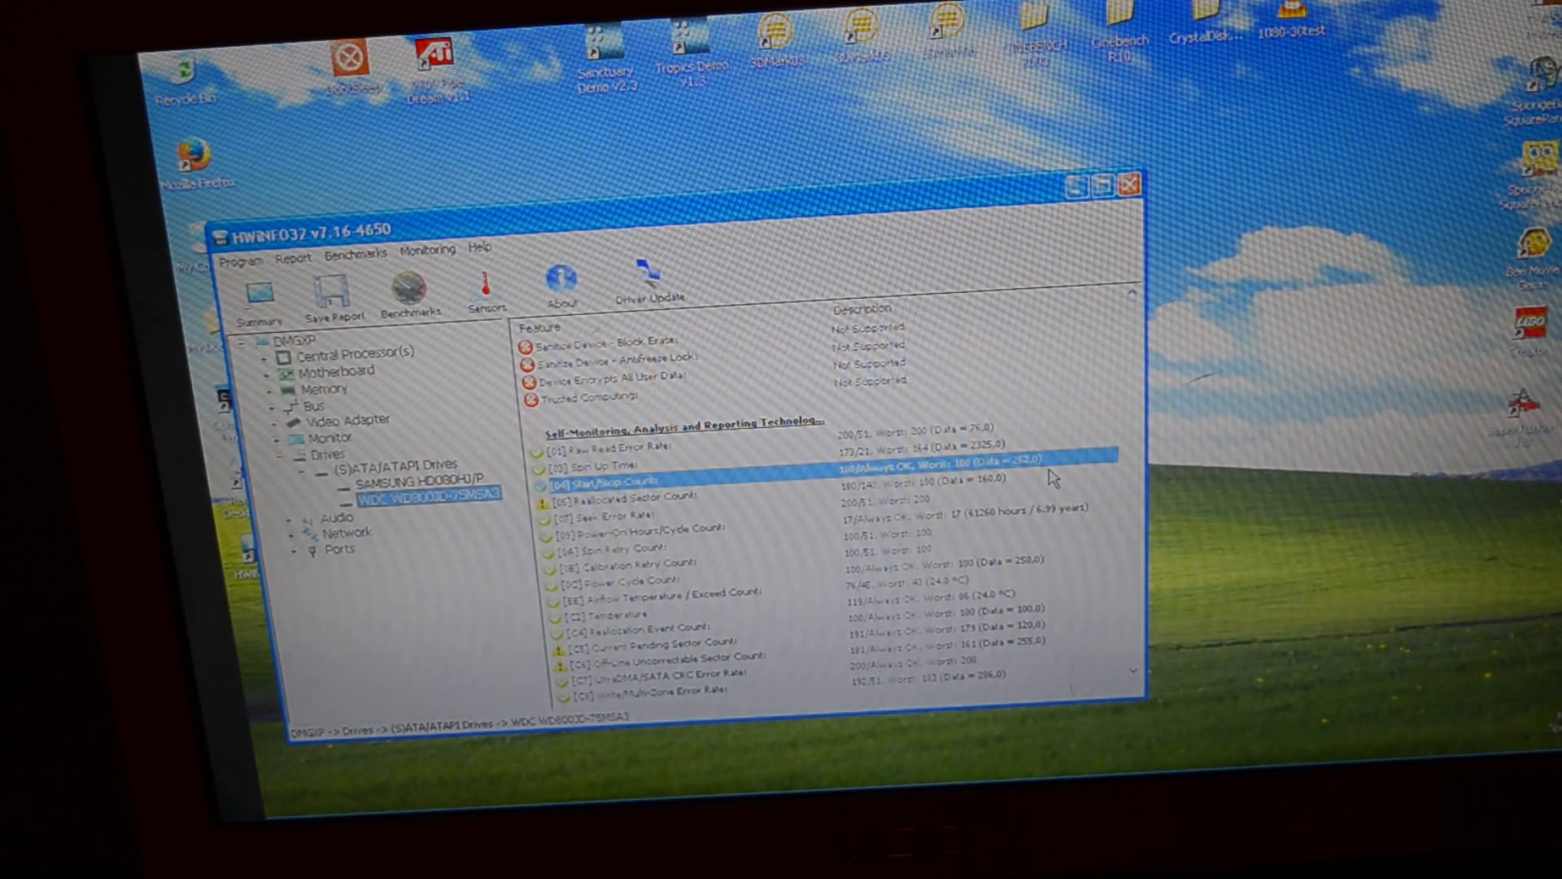
mouse_move(1064, 523)
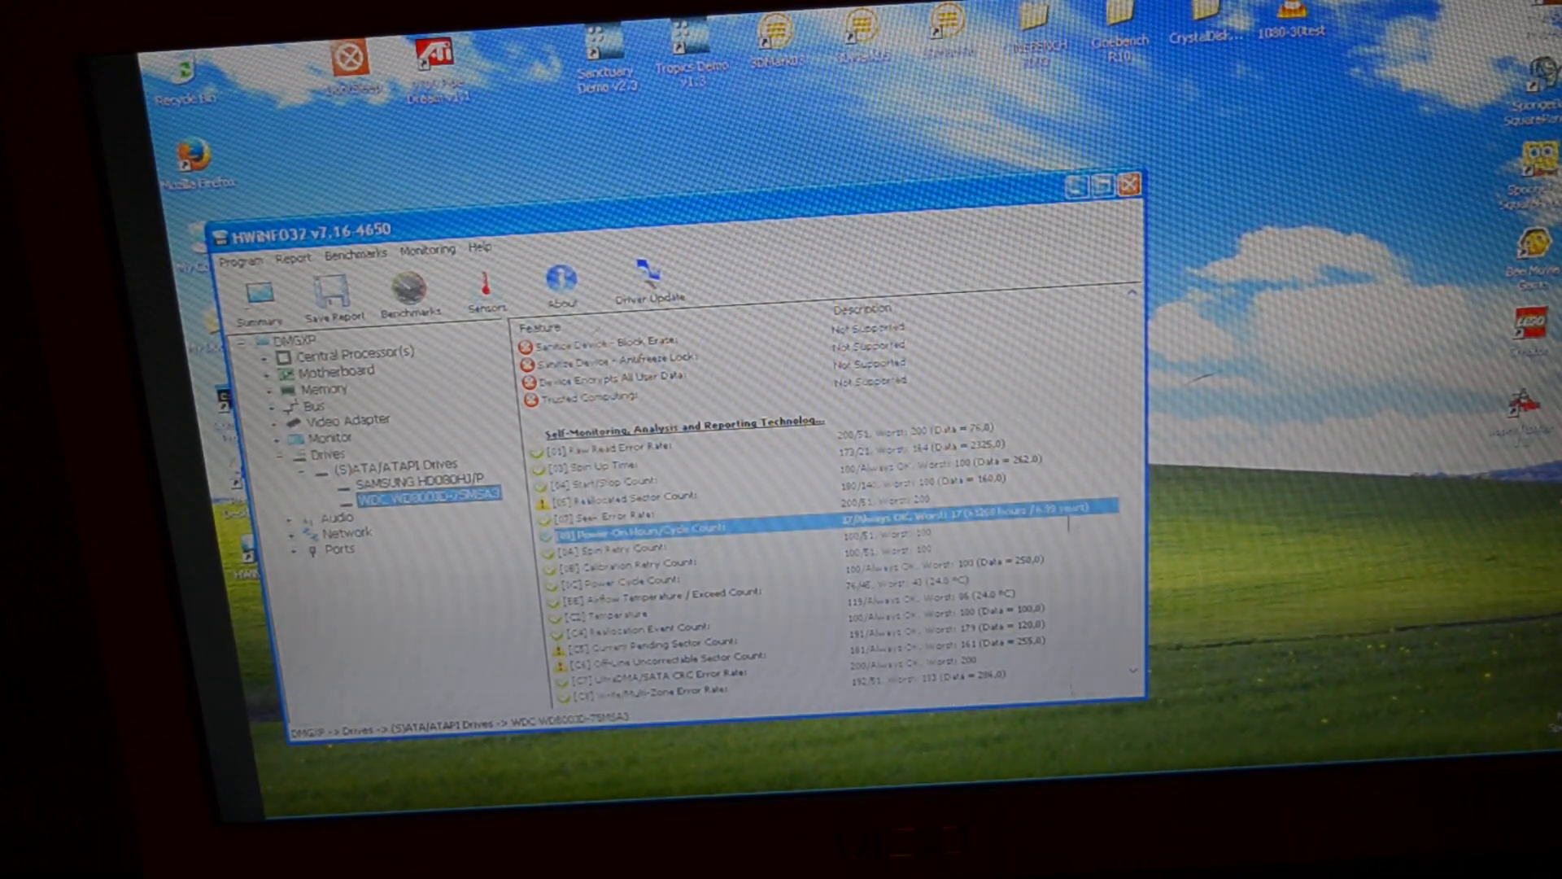
mouse_move(1123, 214)
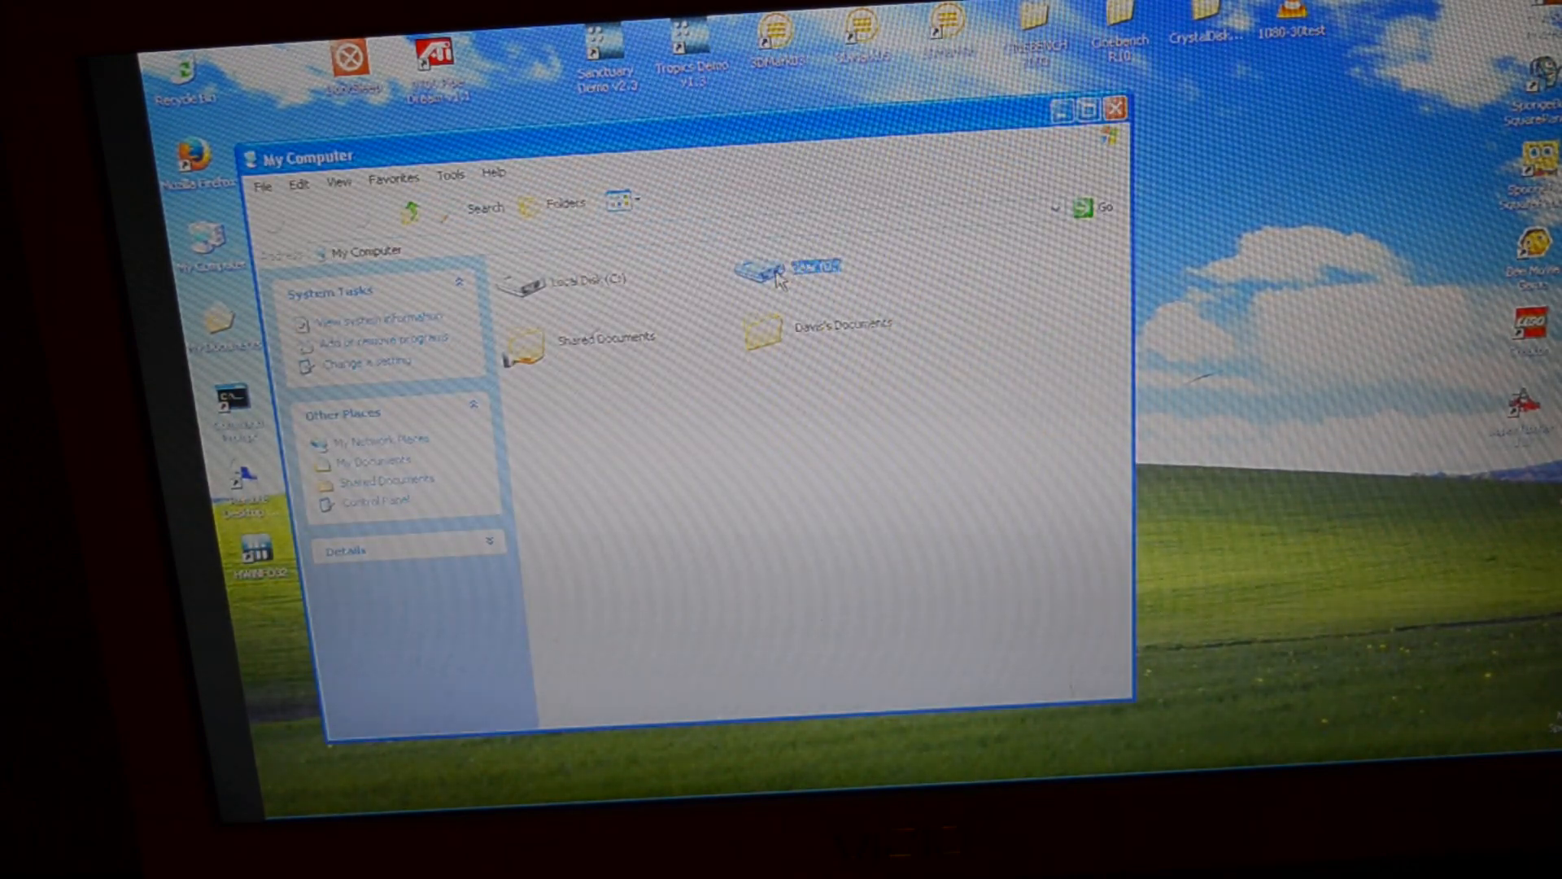
Step: Open the New Volume (D:) drive from My Computer
double_click(798, 268)
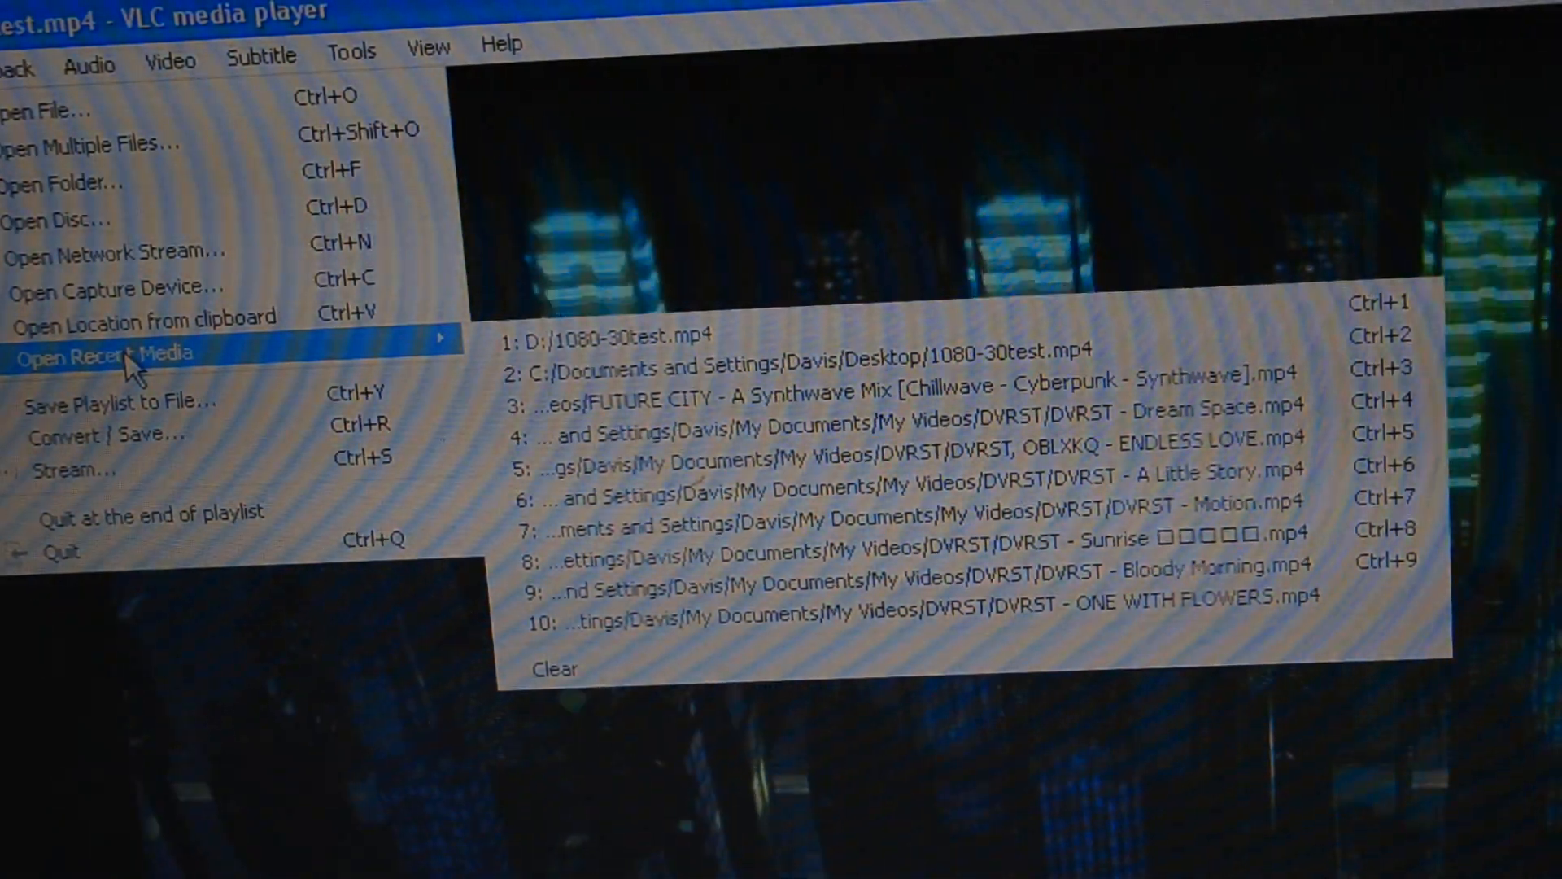
mouse_move(140, 316)
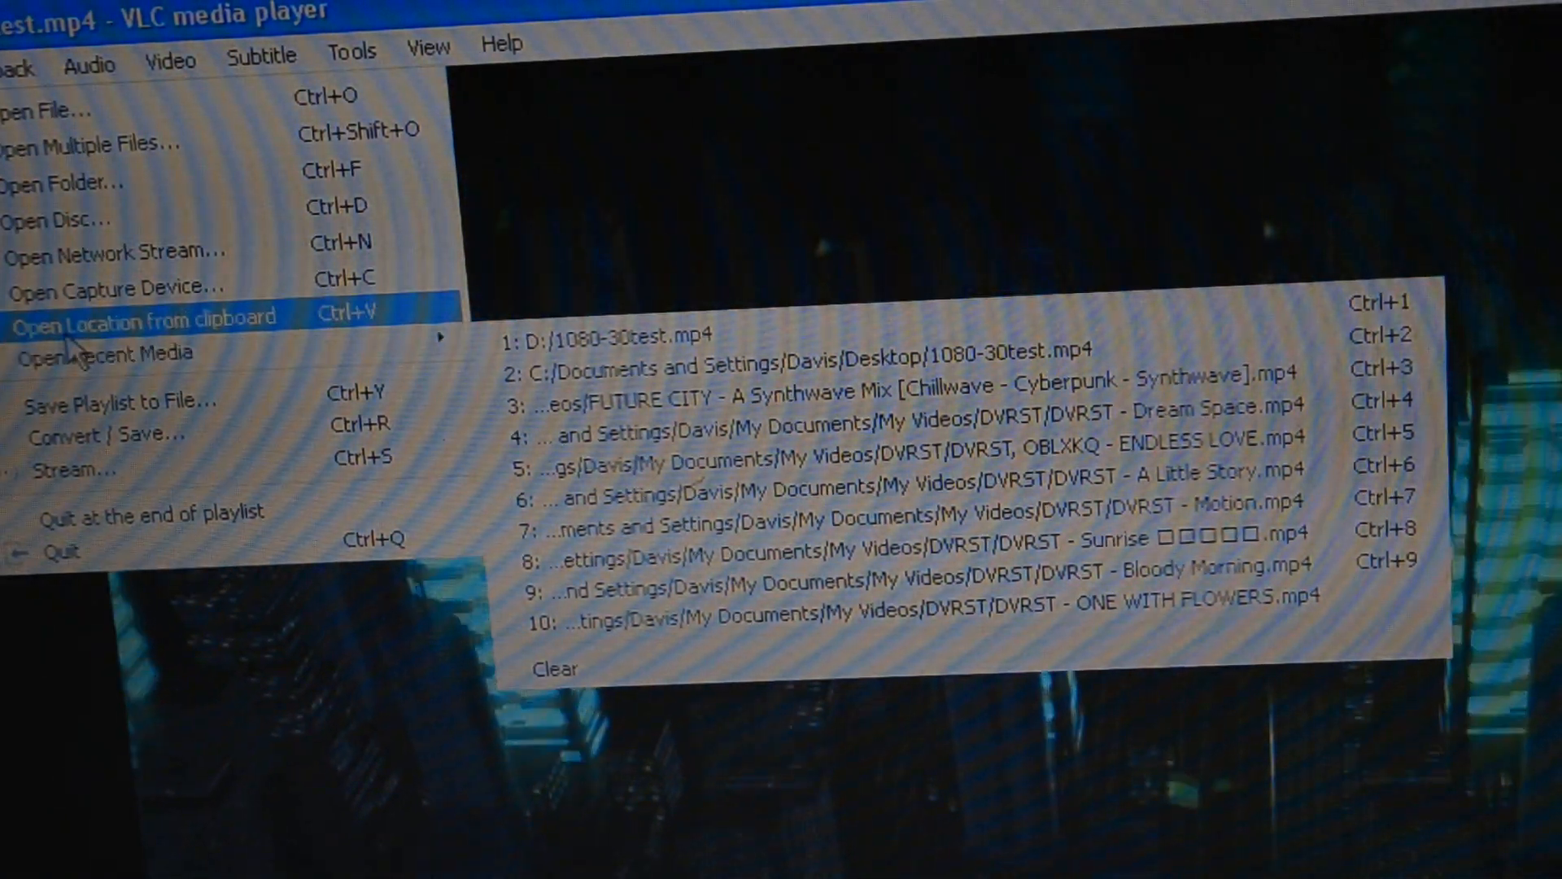